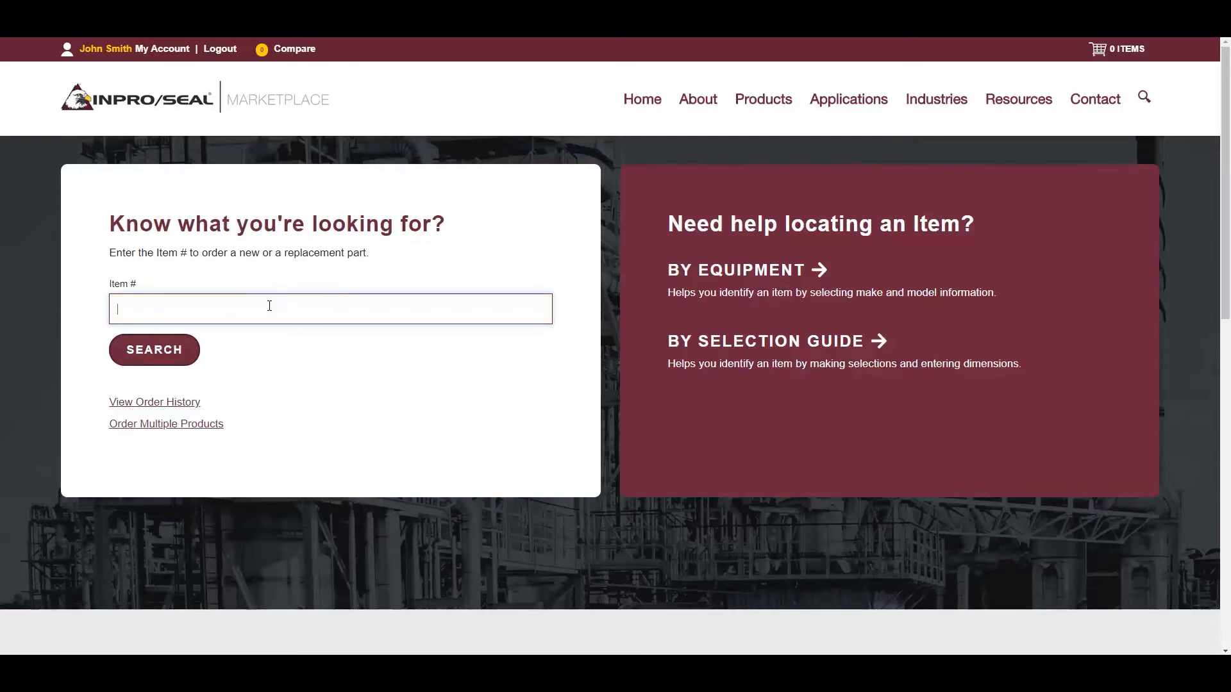
Search the Item # field for 1901-A and open product 1901-A-34734-0
{"action": "type", "text": "1901-A-34734"}
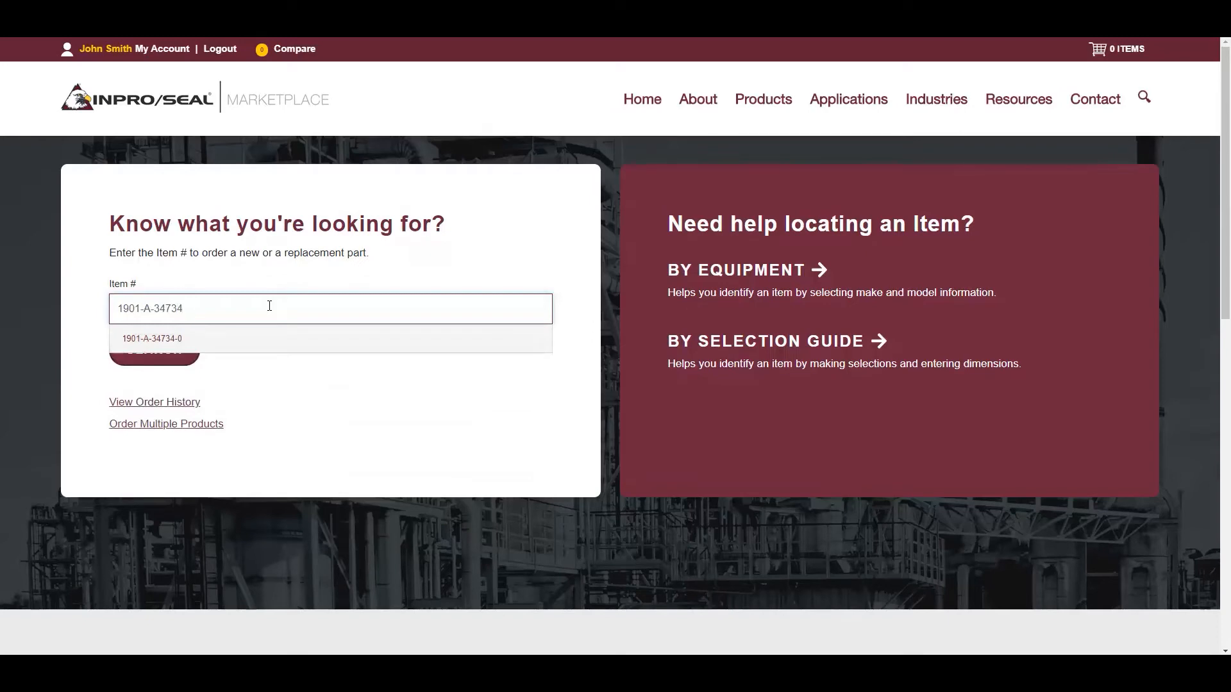
{"action": "mouse_move", "coordinate": [162, 345]}
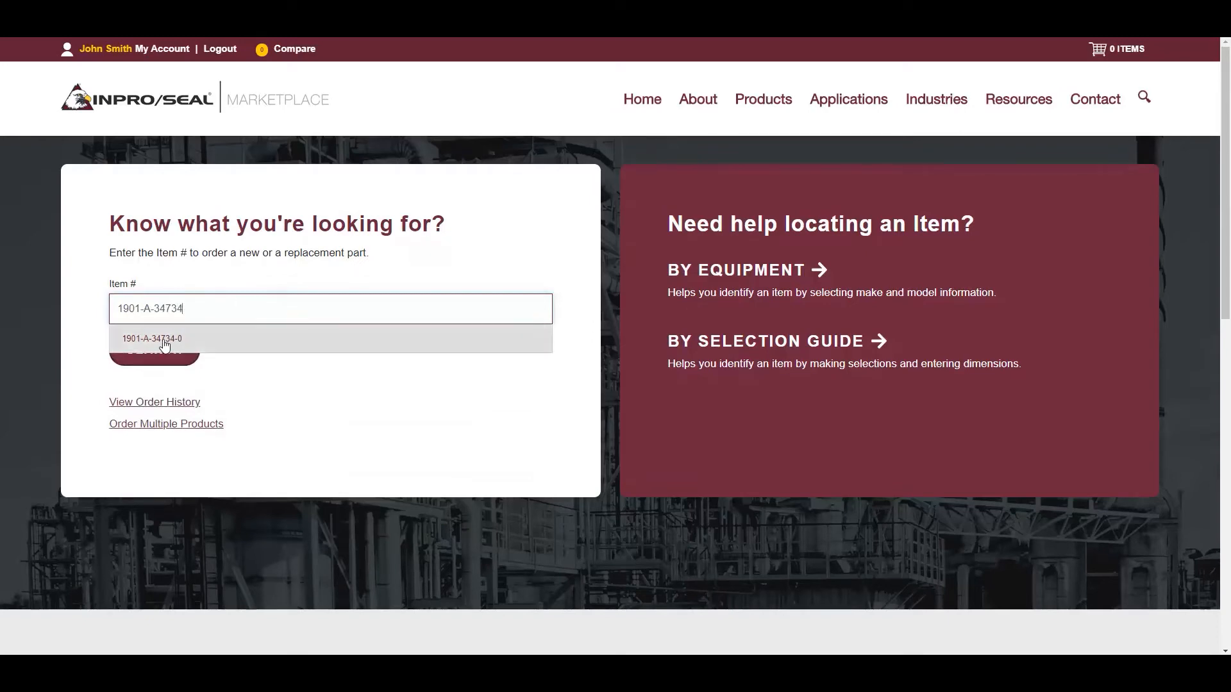
{"action": "left_click", "coordinate": [165, 339]}
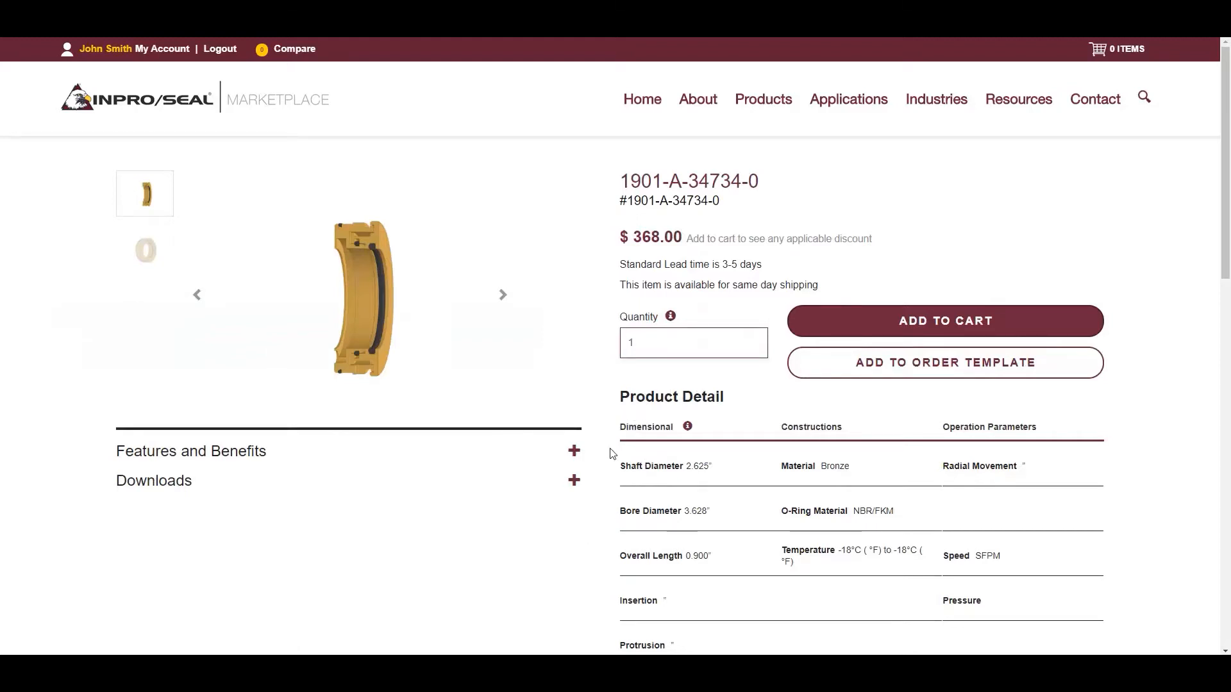
Expand Features and Benefits and Downloads for 1901-A-34734-0, and set quantity to 4
{"action": "left_click", "coordinate": [574, 451]}
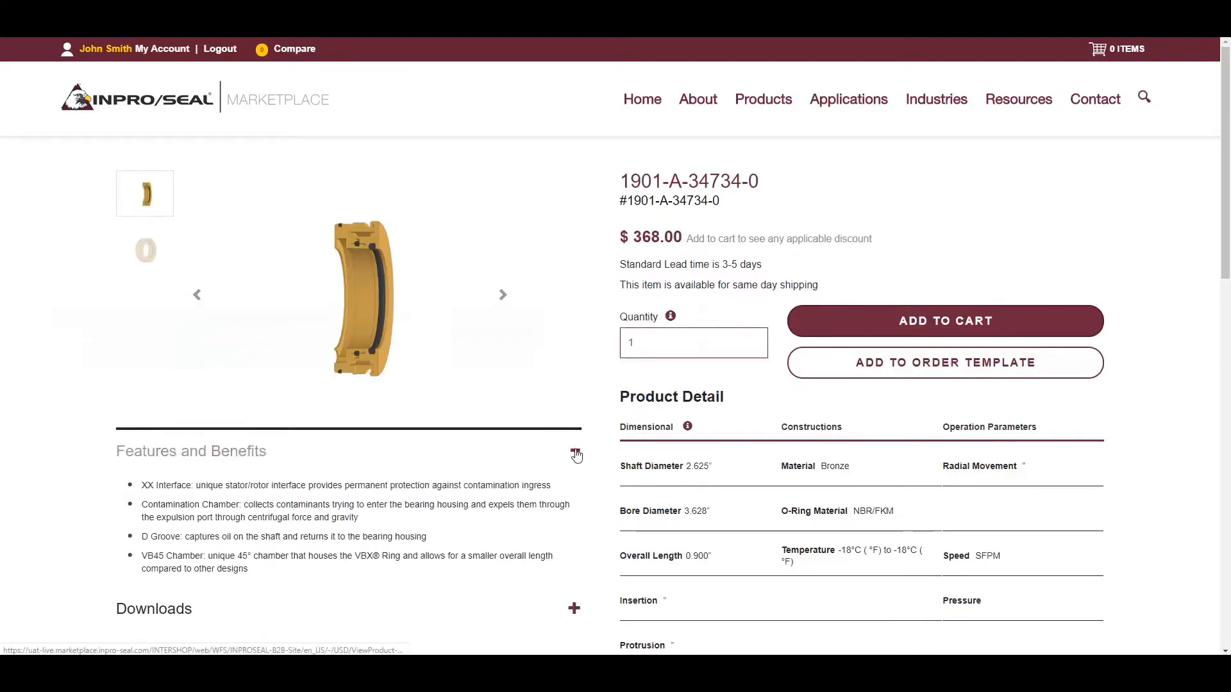
{"action": "left_click", "coordinate": [574, 454]}
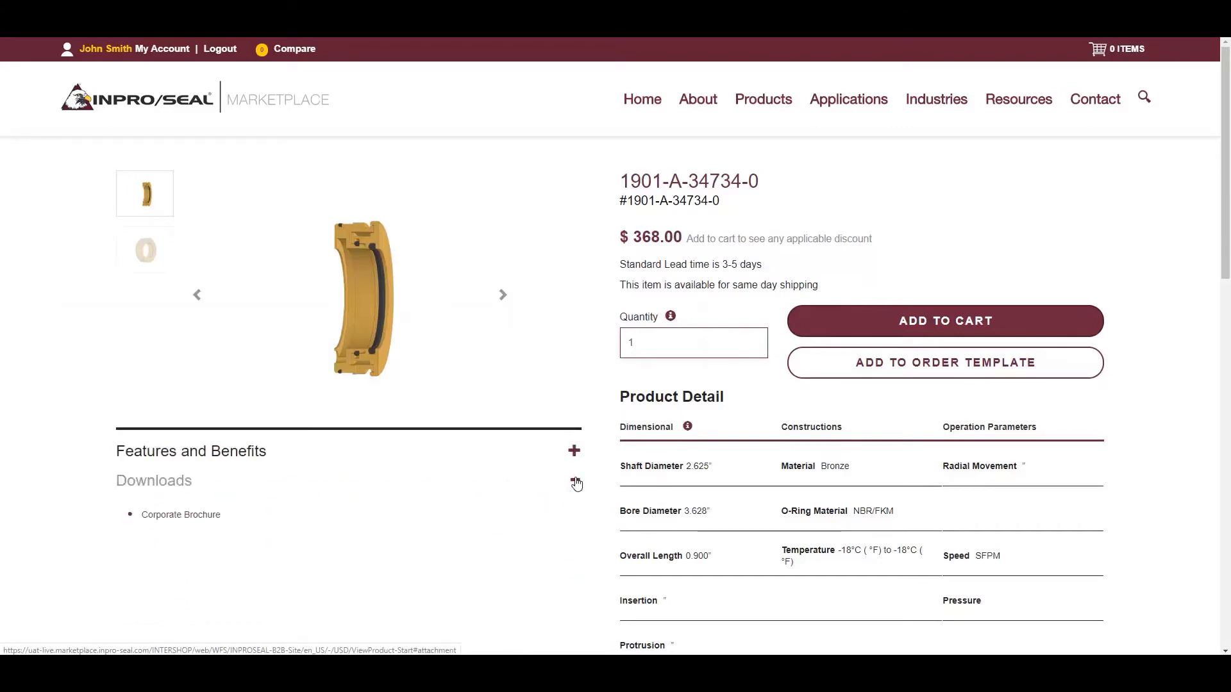
{"action": "left_click", "coordinate": [574, 482]}
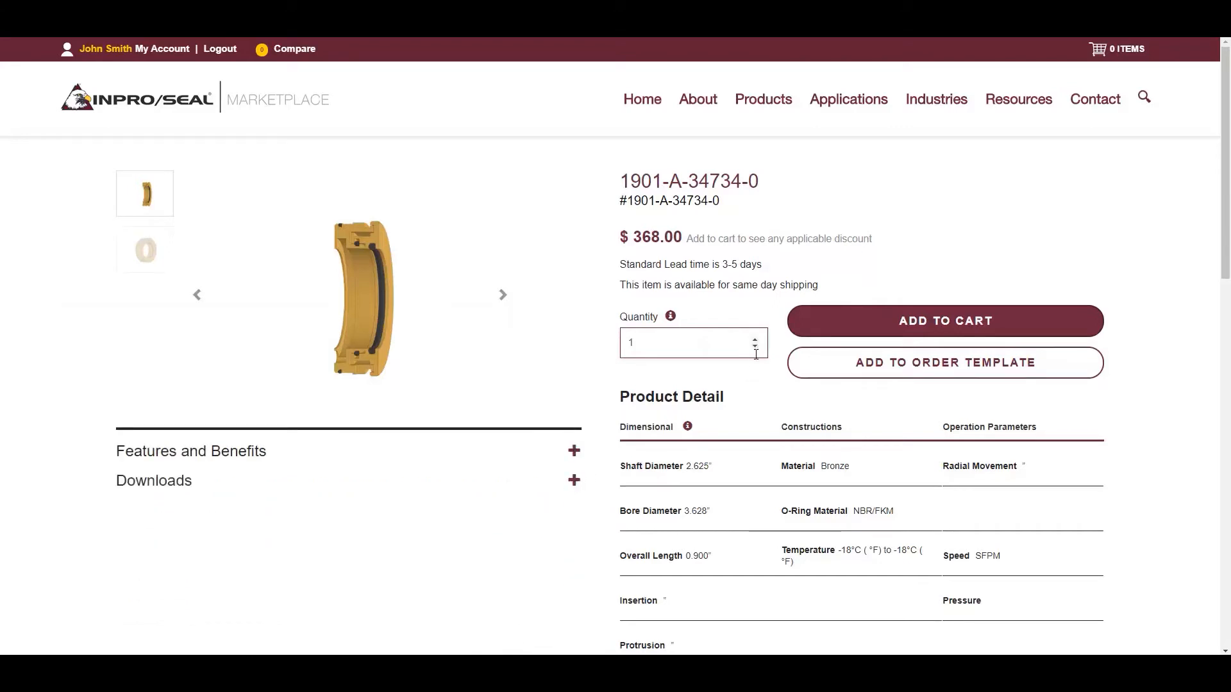
{"action": "type", "text": "4"}
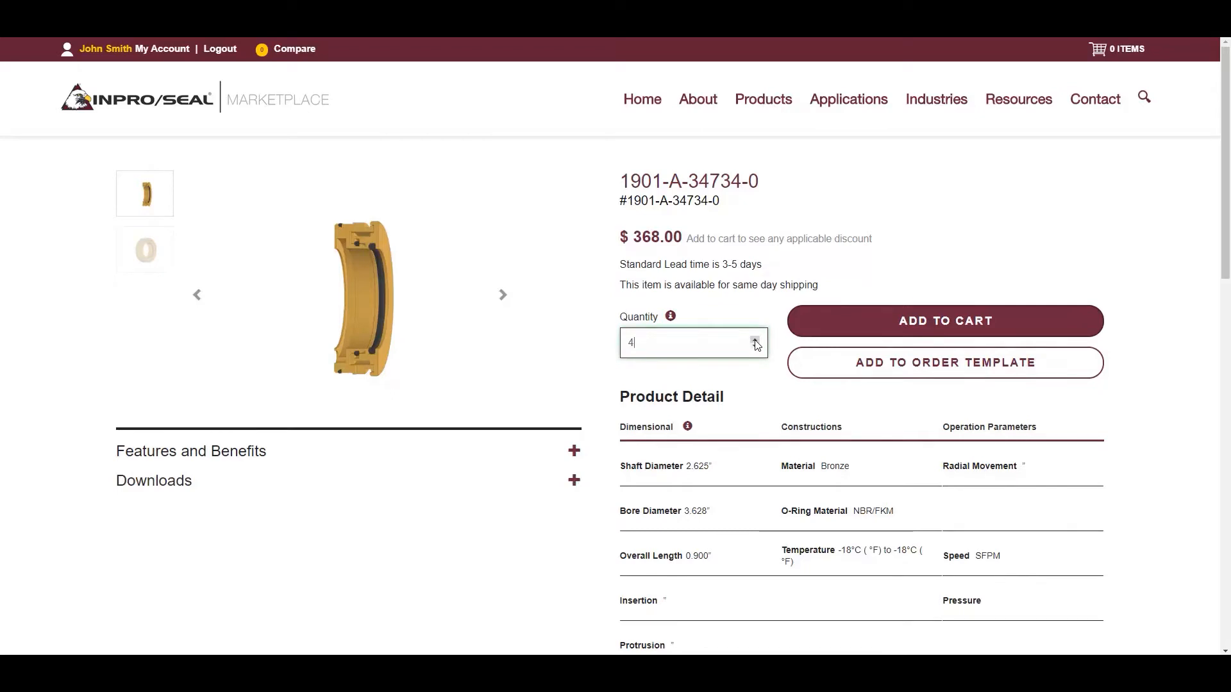
{"action": "mouse_move", "coordinate": [945, 324]}
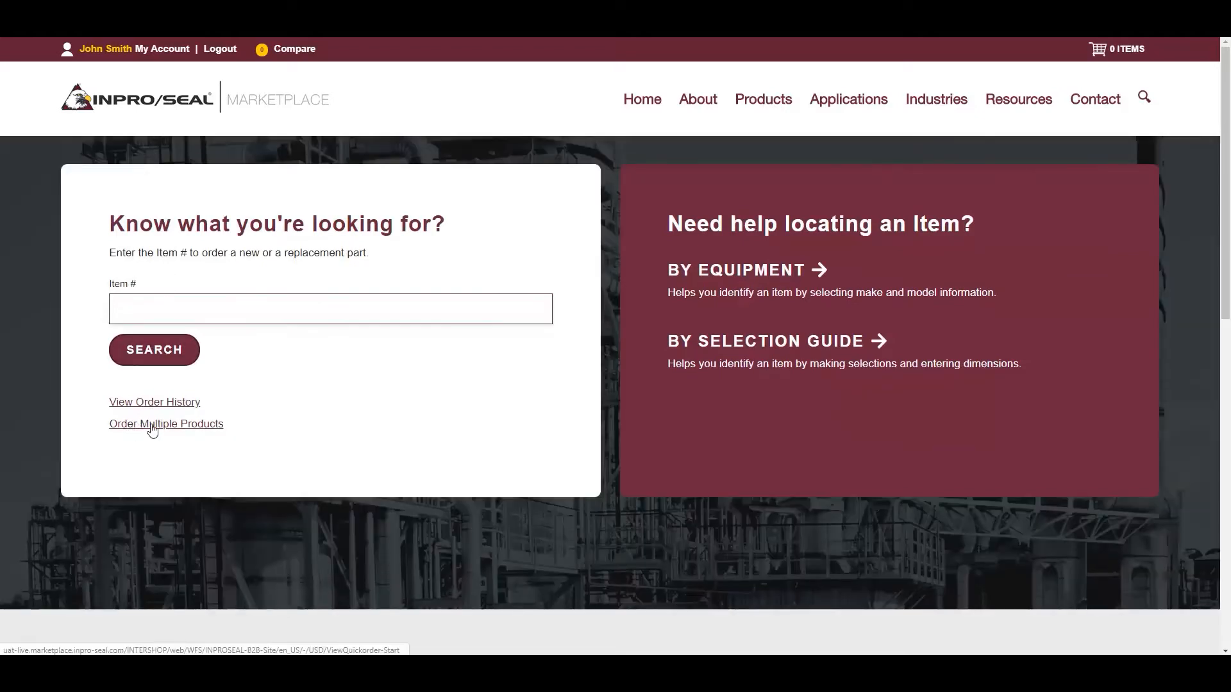
Quick-order 7000-R-51806-5 (qty 3) and 1787-Z-37343-0 (qty 2) and submit to cart
{"action": "left_click", "coordinate": [165, 424]}
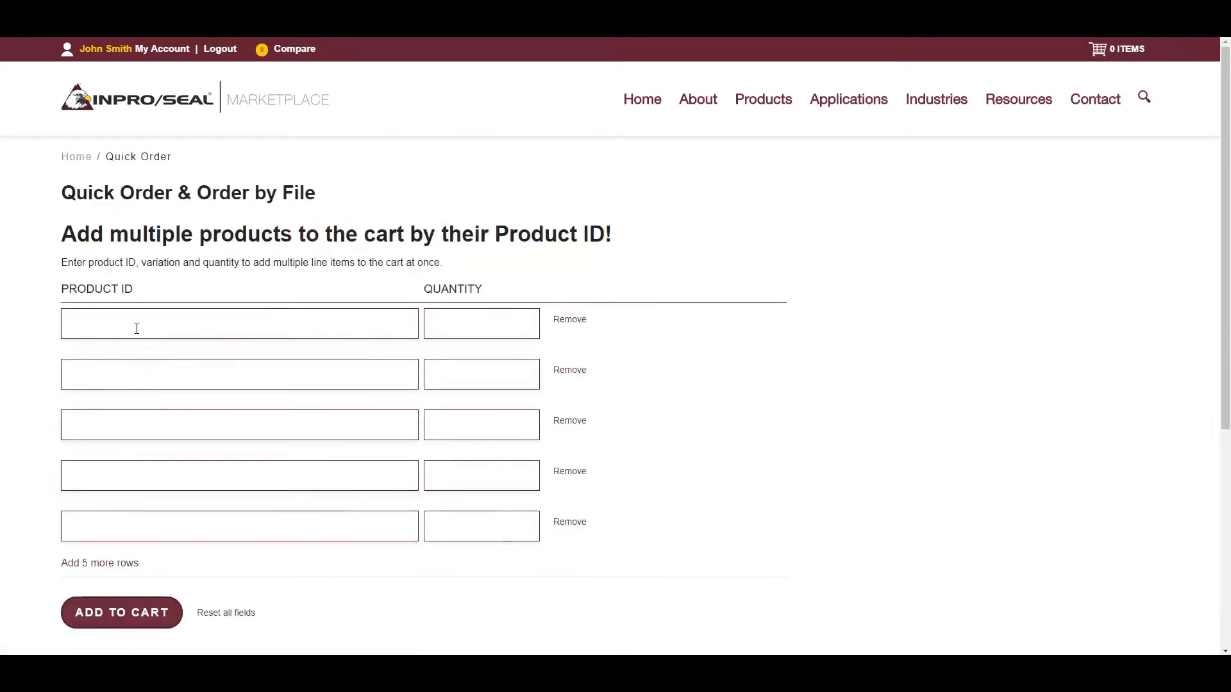
{"action": "type", "text": "7000-R"}
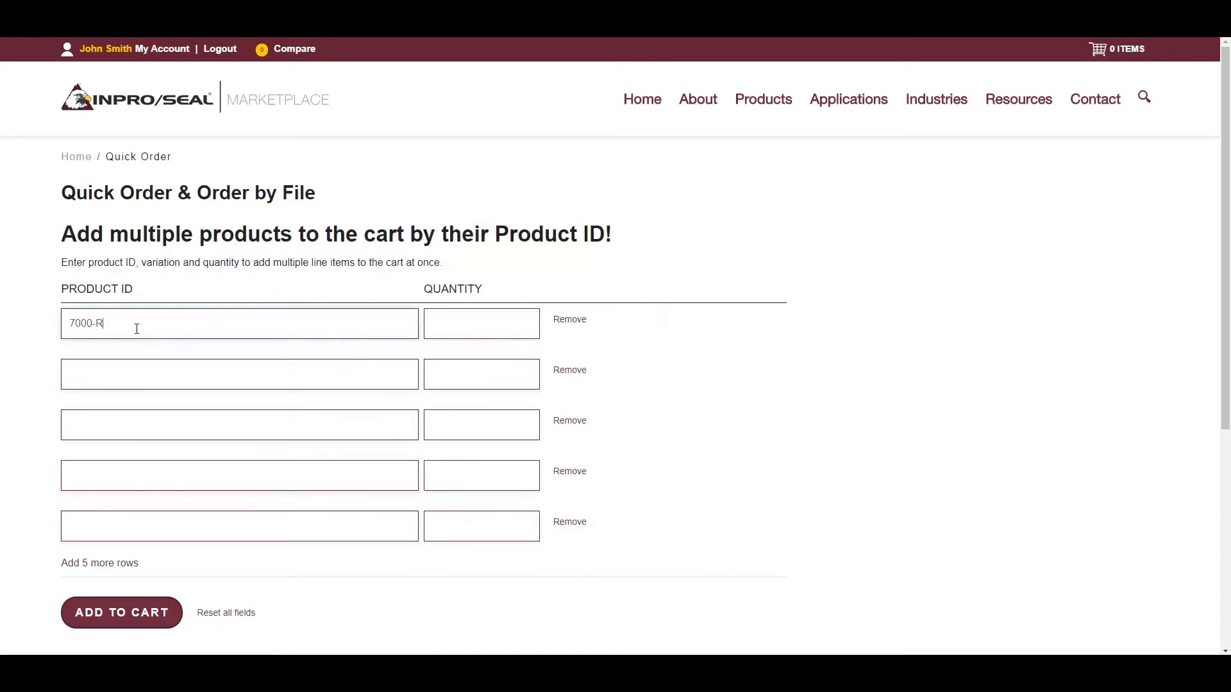
{"action": "type", "text": "51806-5"}
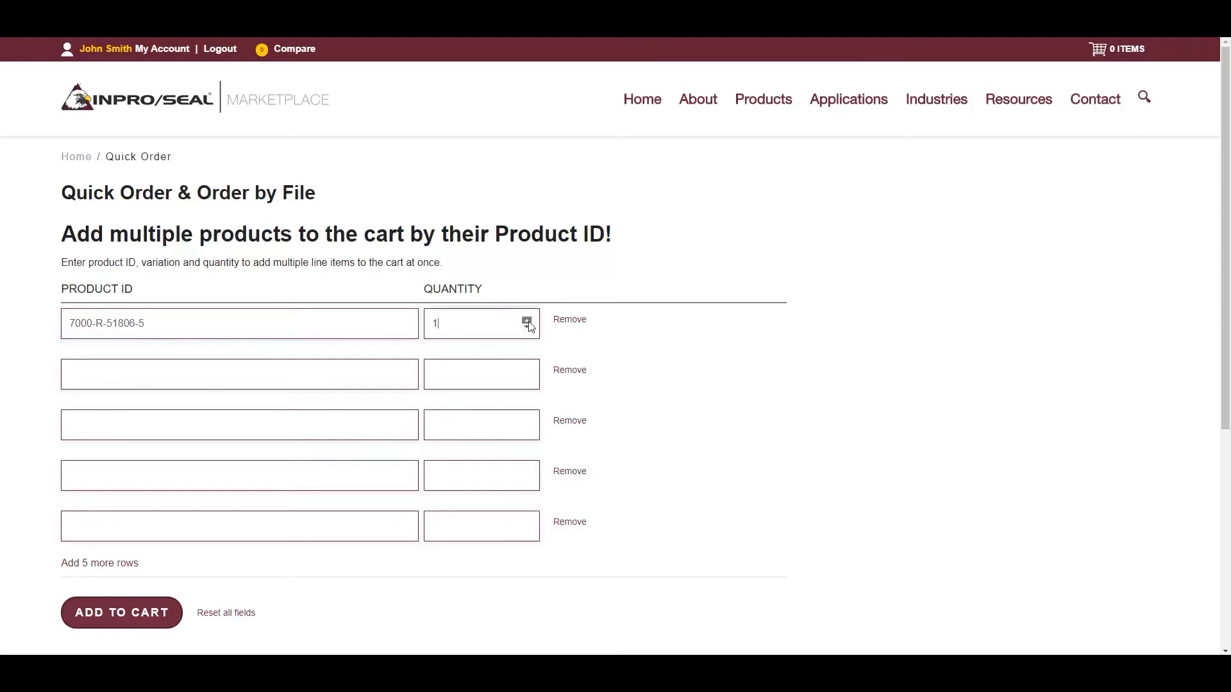
{"action": "type", "text": "1787-Z-37343-0"}
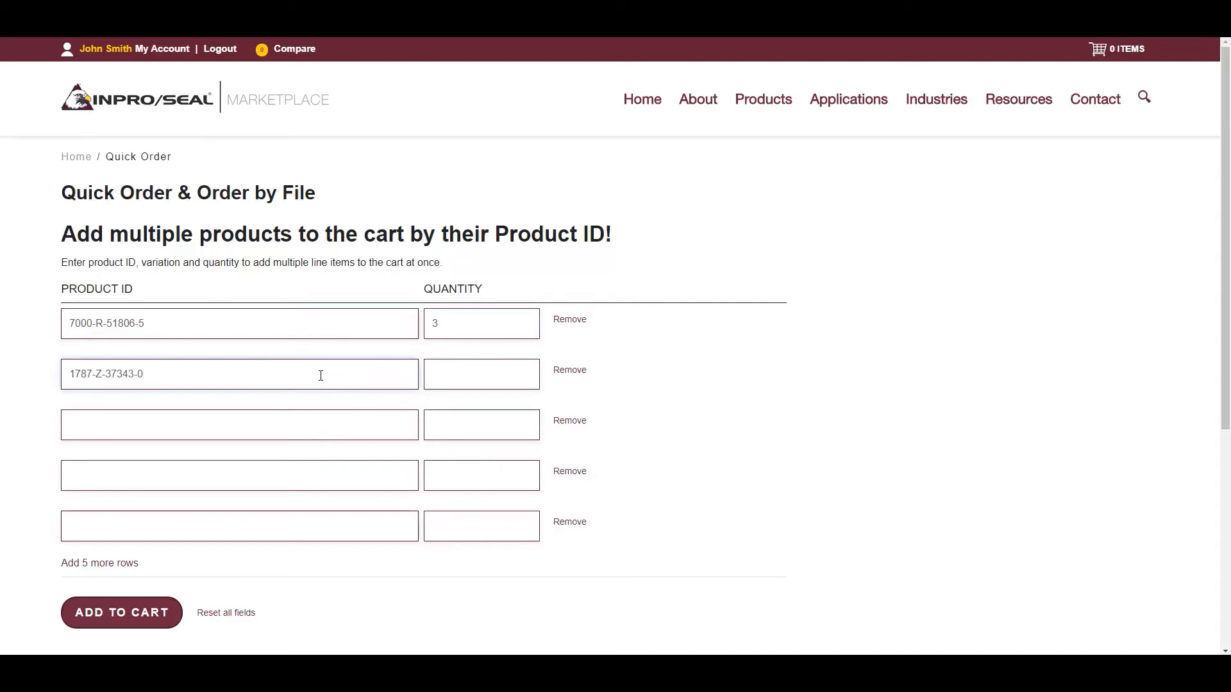
{"action": "type", "text": "2"}
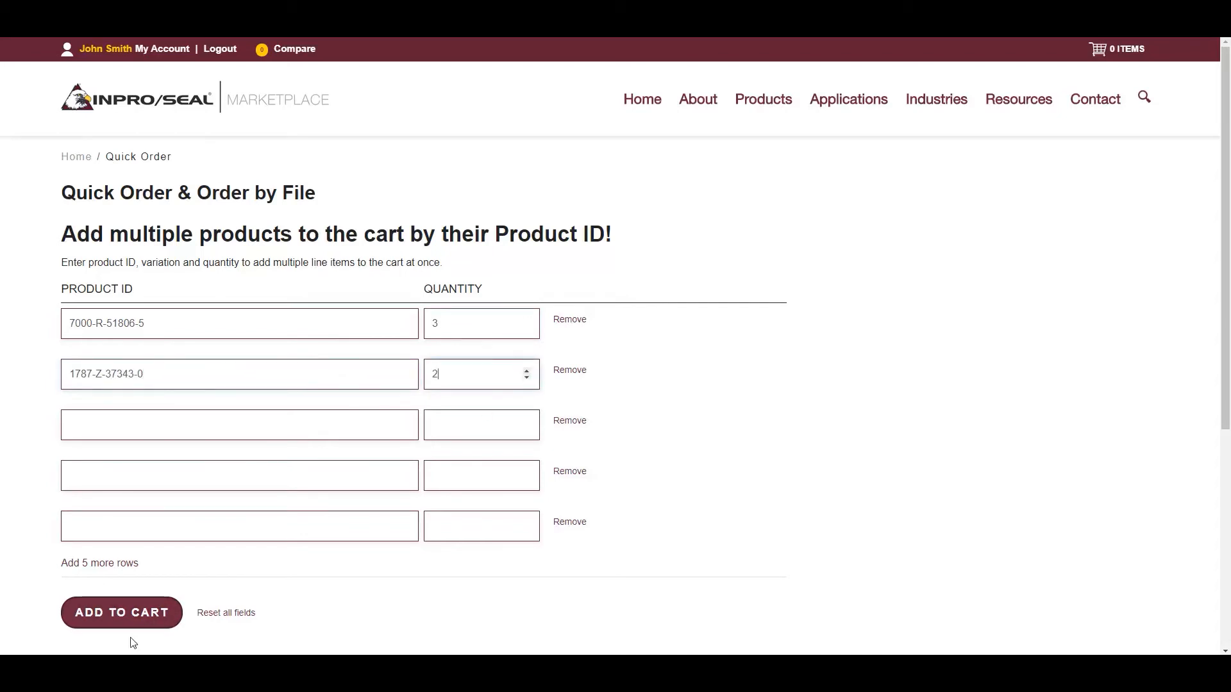
{"action": "left_click", "coordinate": [121, 612]}
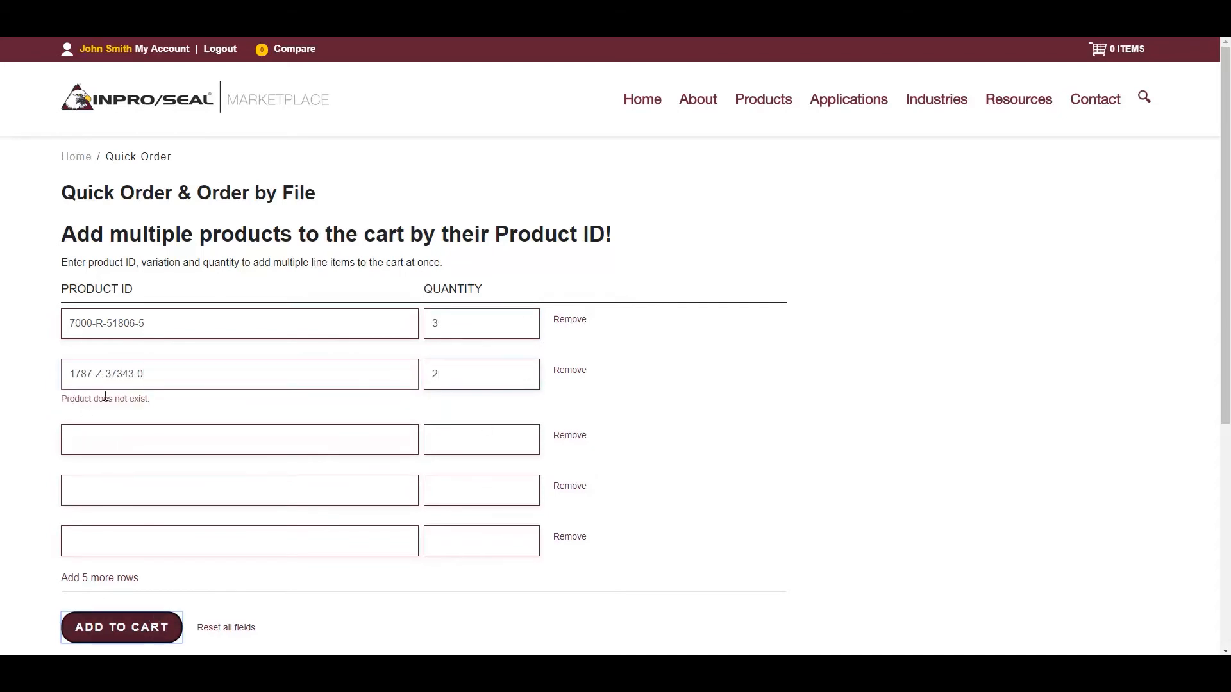